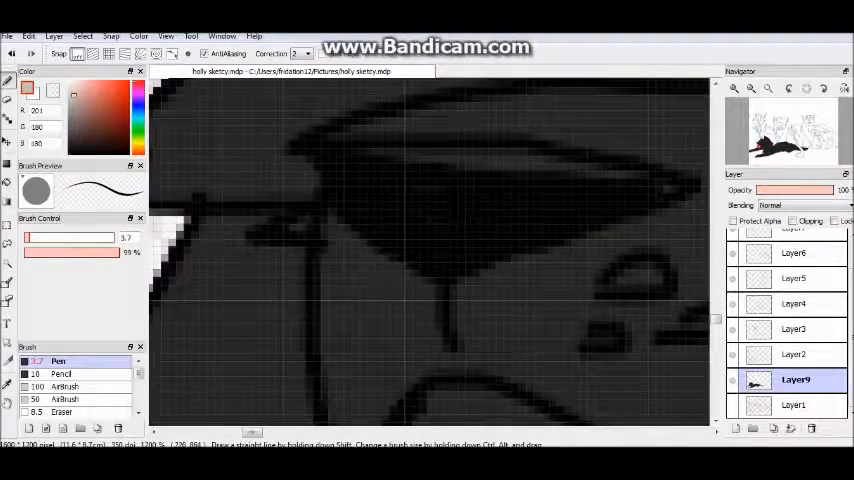
Finish painting the cats and add the '-Hollyleaf No!' caption in yellow serif text on its own layer.
left_click(52, 32)
type("-Hollyleaf No!")
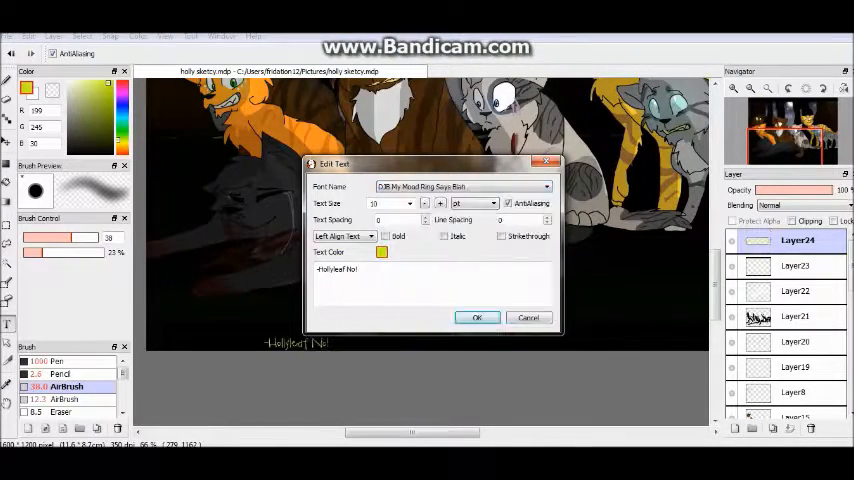
left_click(476, 316)
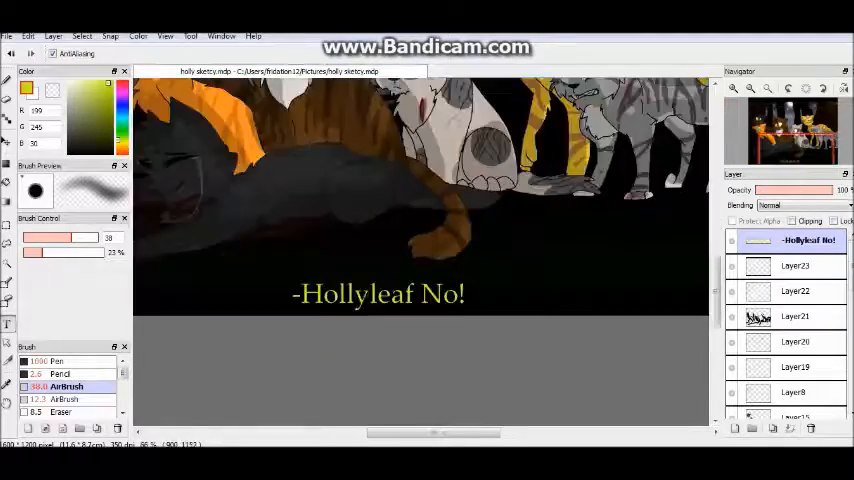